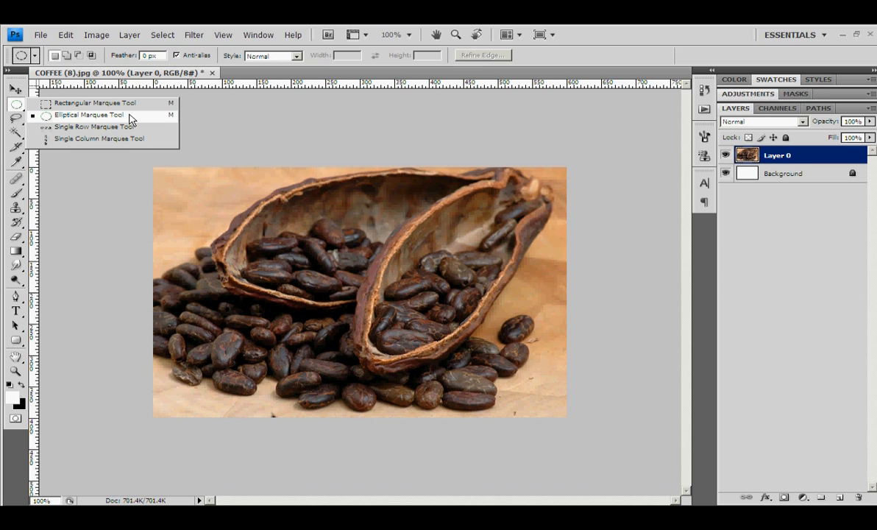
- Choose the Elliptical Marquee Tool and set its Feather to 20 px
left_click(88, 115)
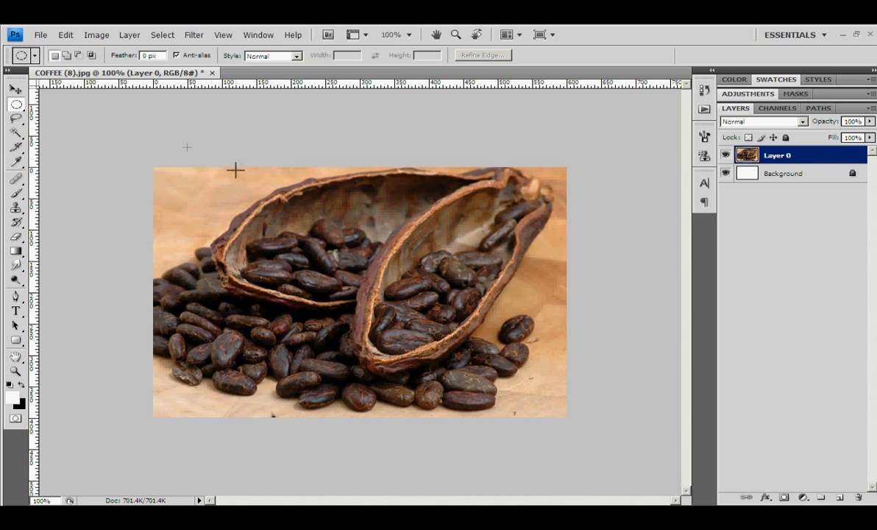
left_click(150, 56)
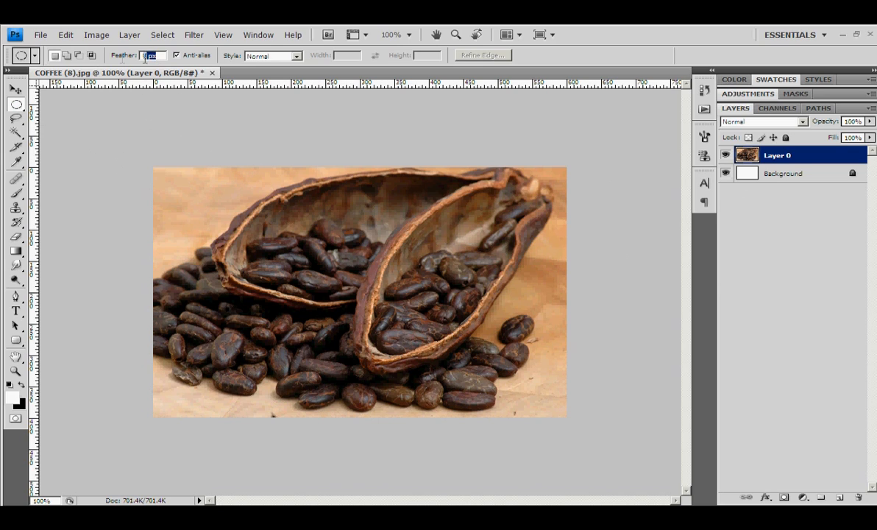
mouse_move(69, 56)
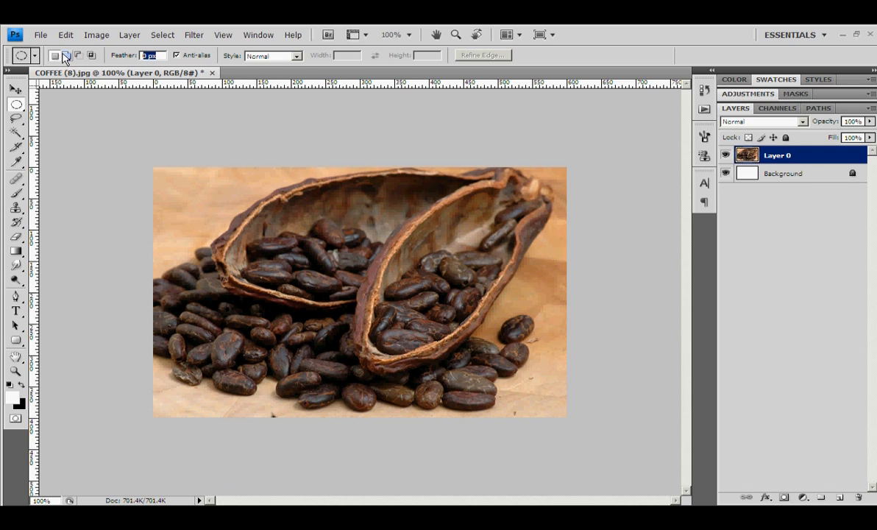
type("20")
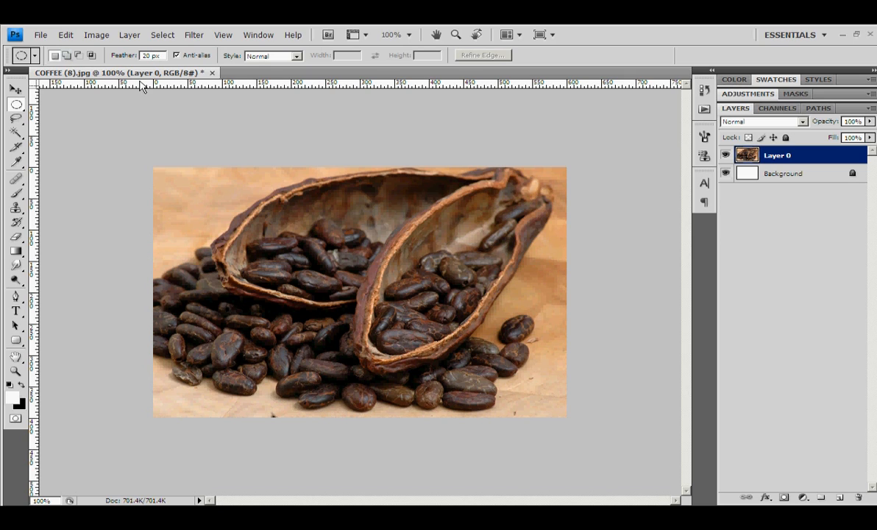
mouse_move(177, 194)
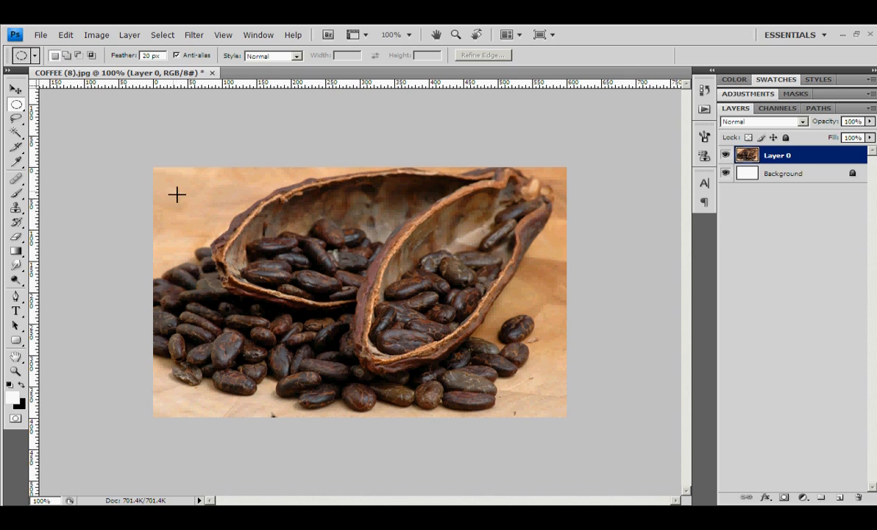
- Draw a feathered oval selection around the beans, then clear it
left_click_drag(184, 199, 541, 397)
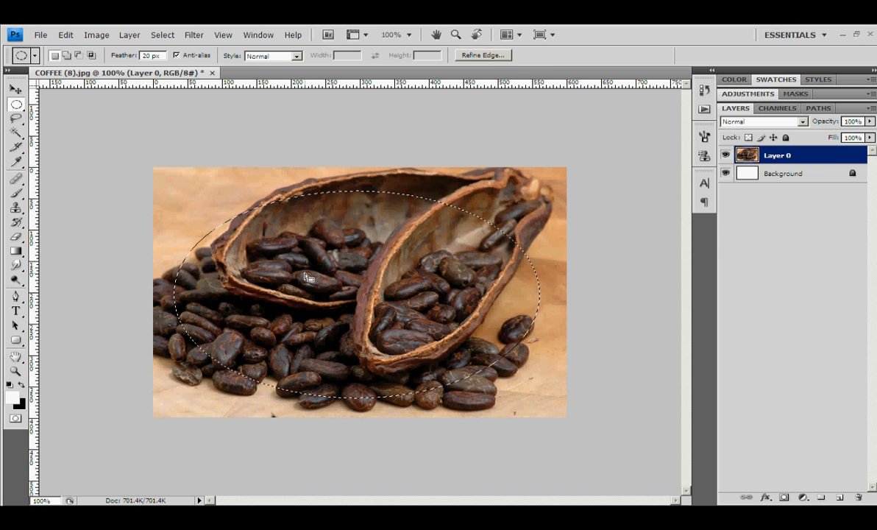
key("Delete")
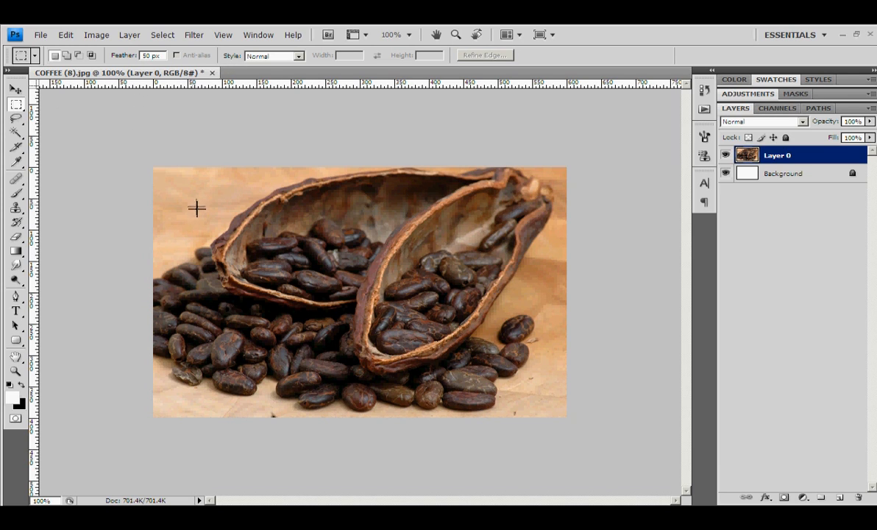
- Draw a 50 px feathered rectangular selection around the beans and pods
left_click_drag(187, 200, 521, 379)
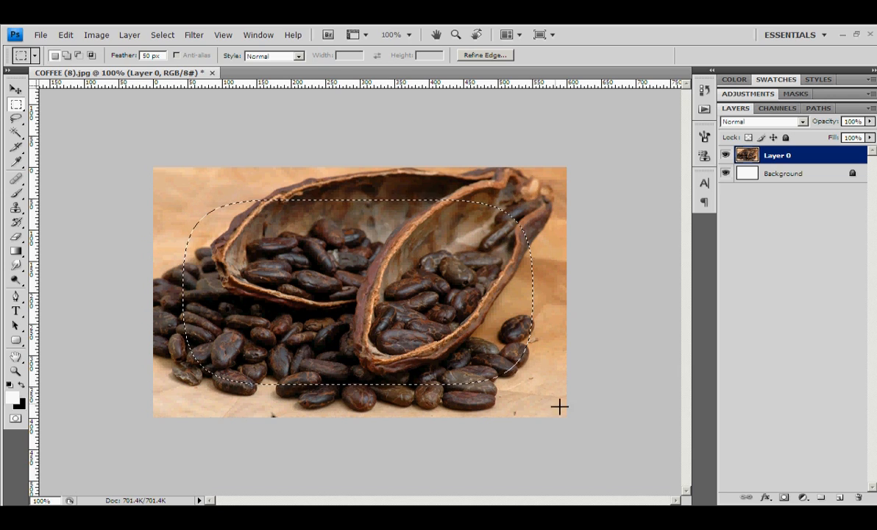
mouse_move(425, 485)
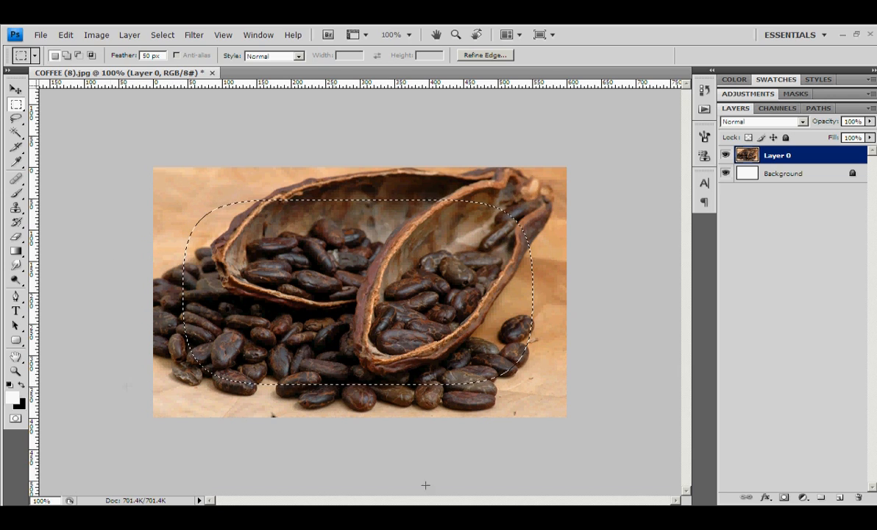